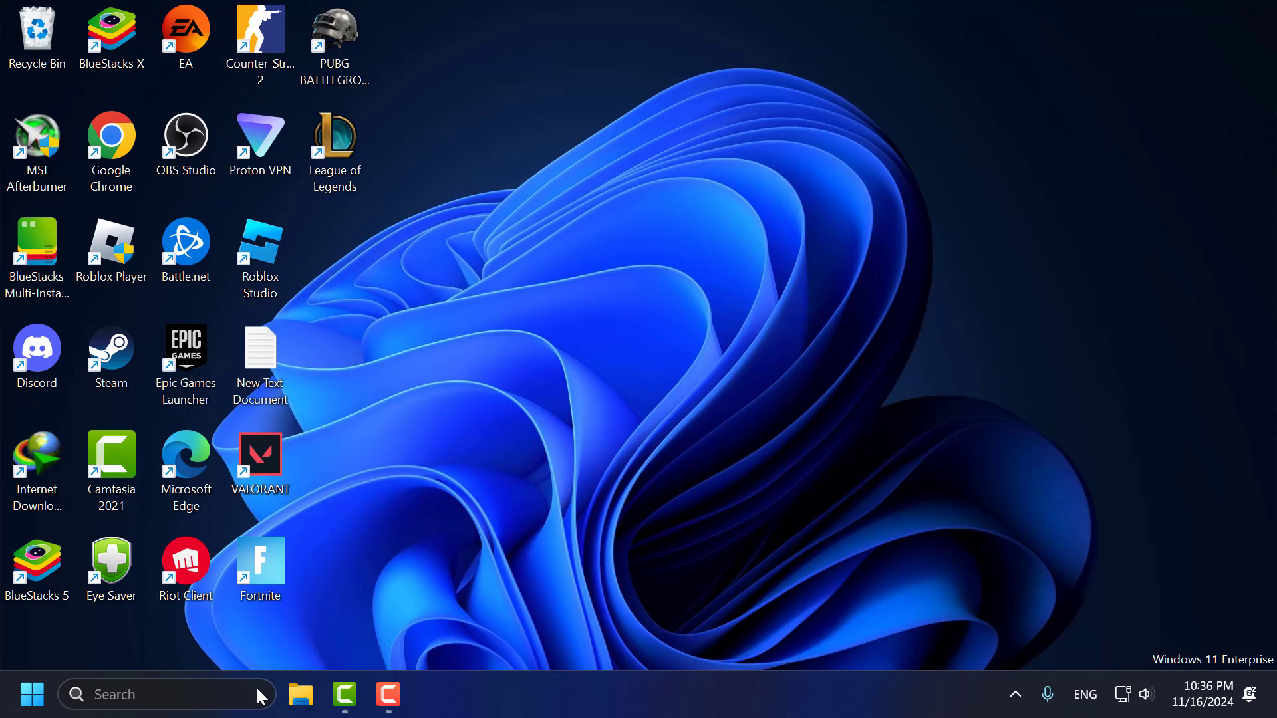
Step: Launch System Configuration by searching msconfig from the taskbar
type("msc")
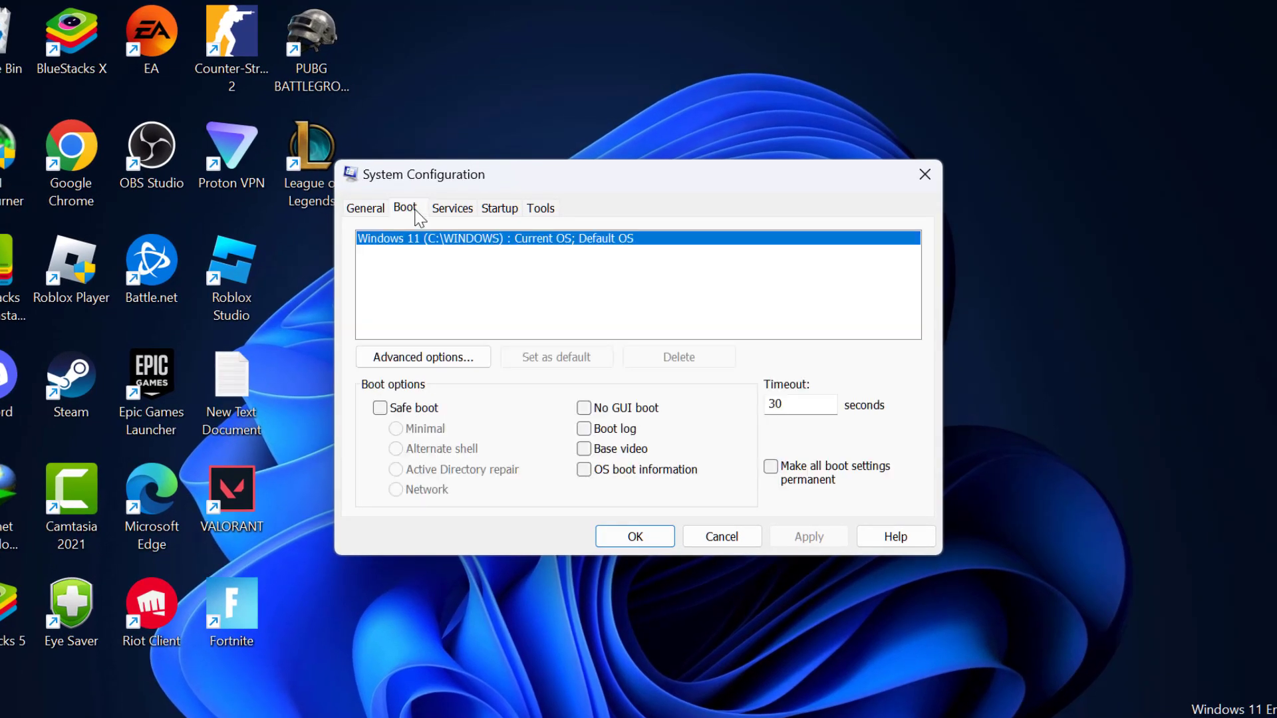
Step: Enable Base video in the Boot options and exit without restarting the computer
left_click(584, 448)
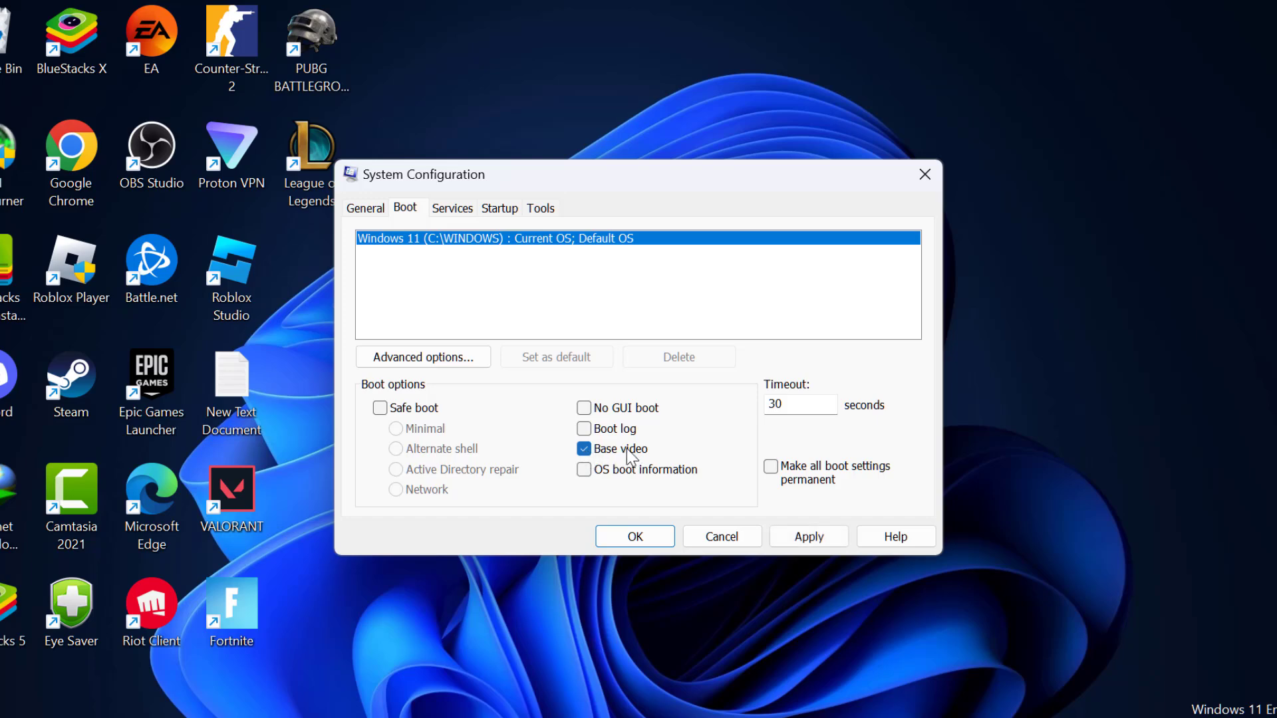
left_click(633, 536)
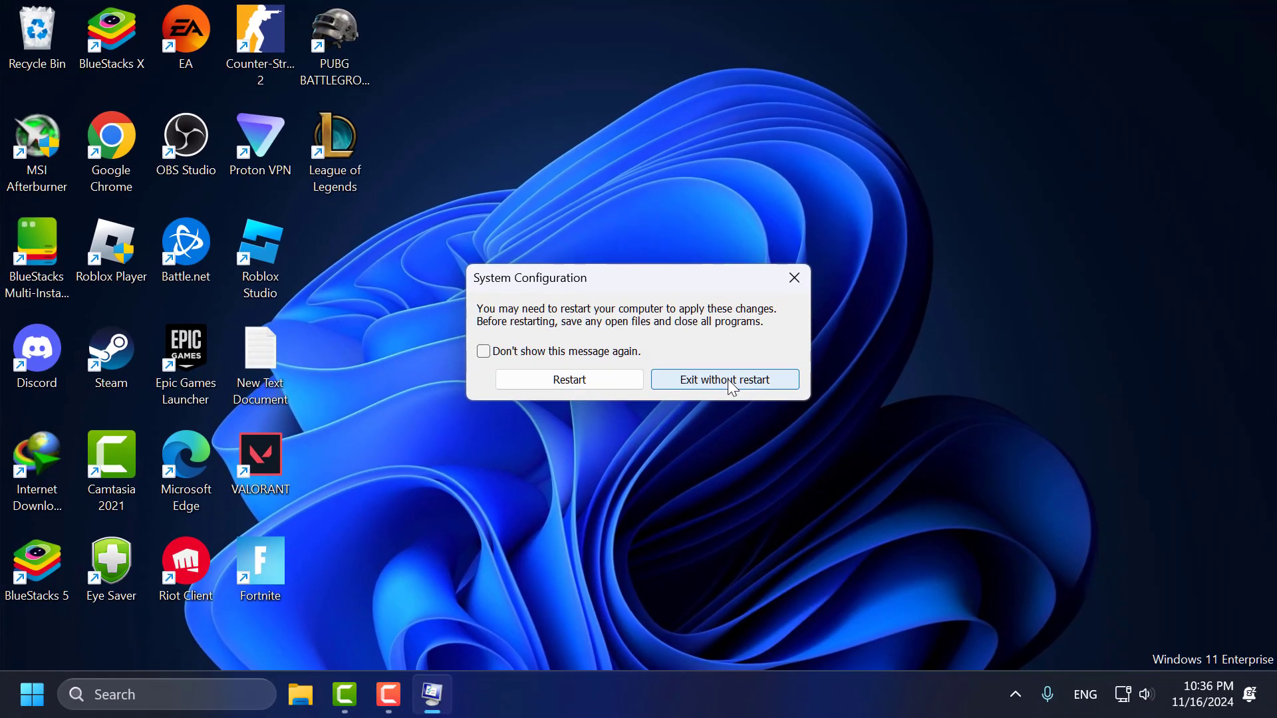
left_click(724, 379)
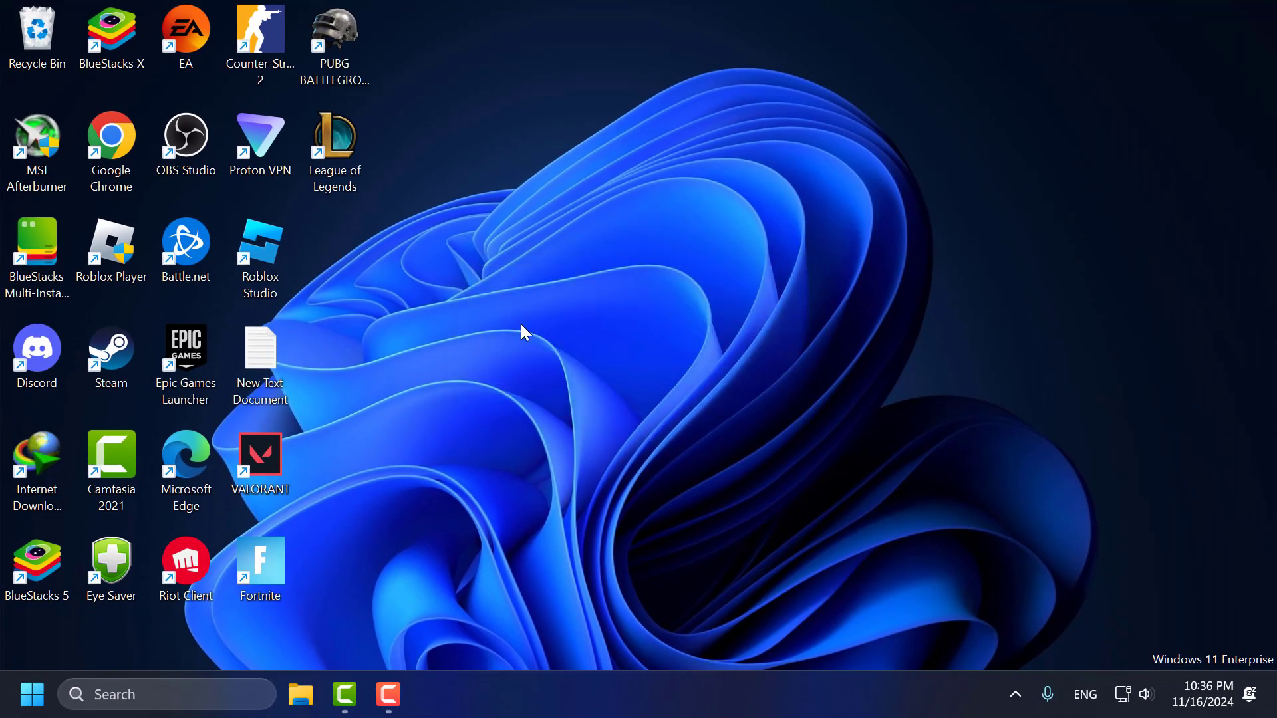
mouse_move(582, 372)
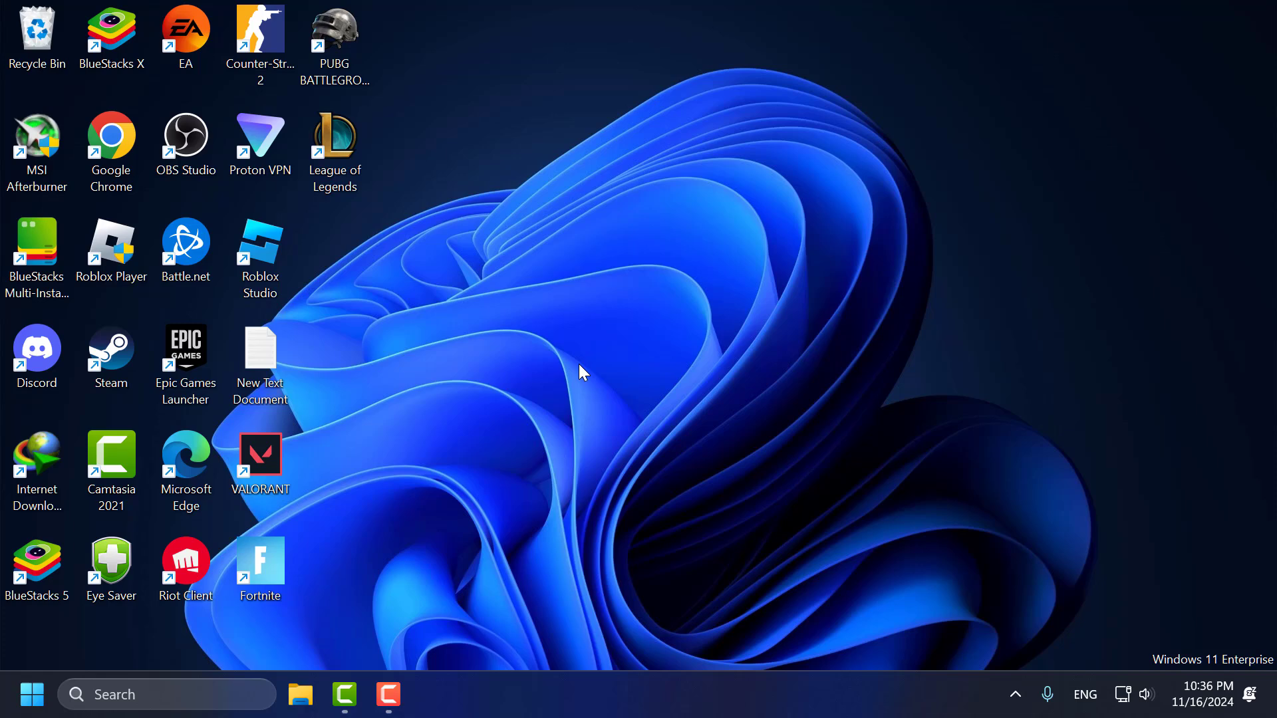
mouse_move(646, 342)
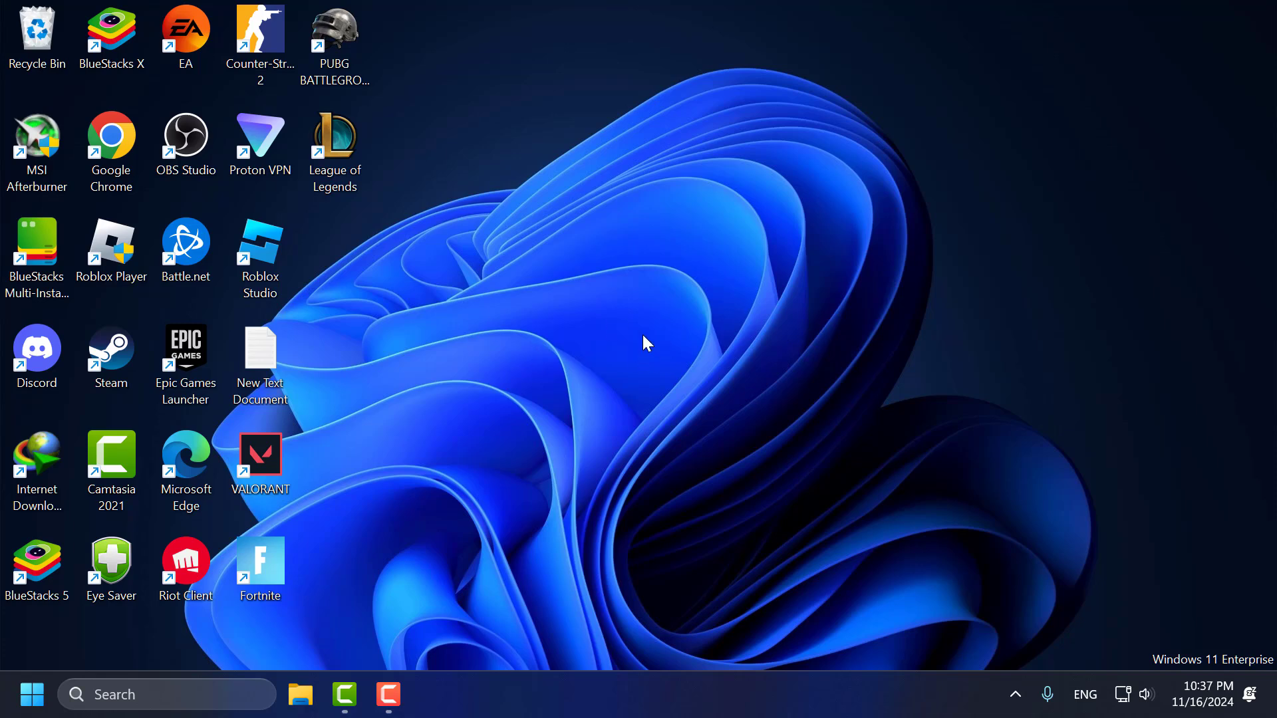
mouse_move(729, 505)
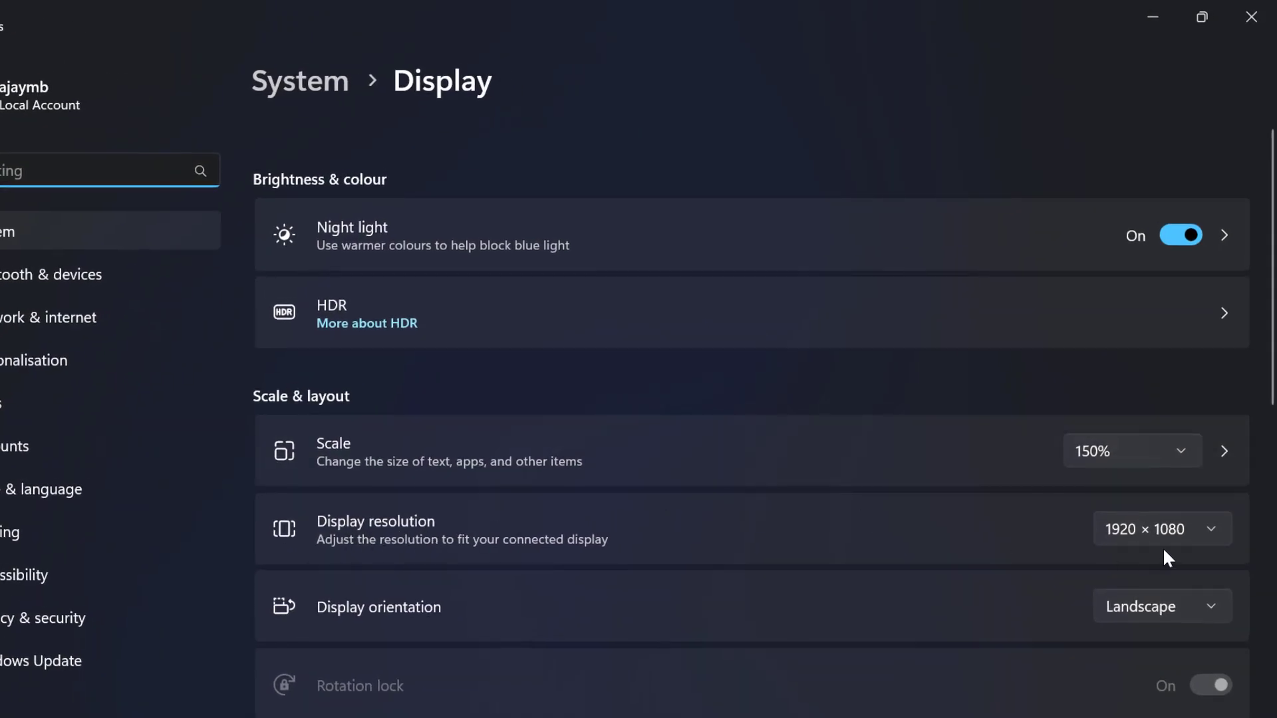
Step: Choose 1280 × 720 from the Display resolution list, keep the change and close Settings
left_click(1154, 528)
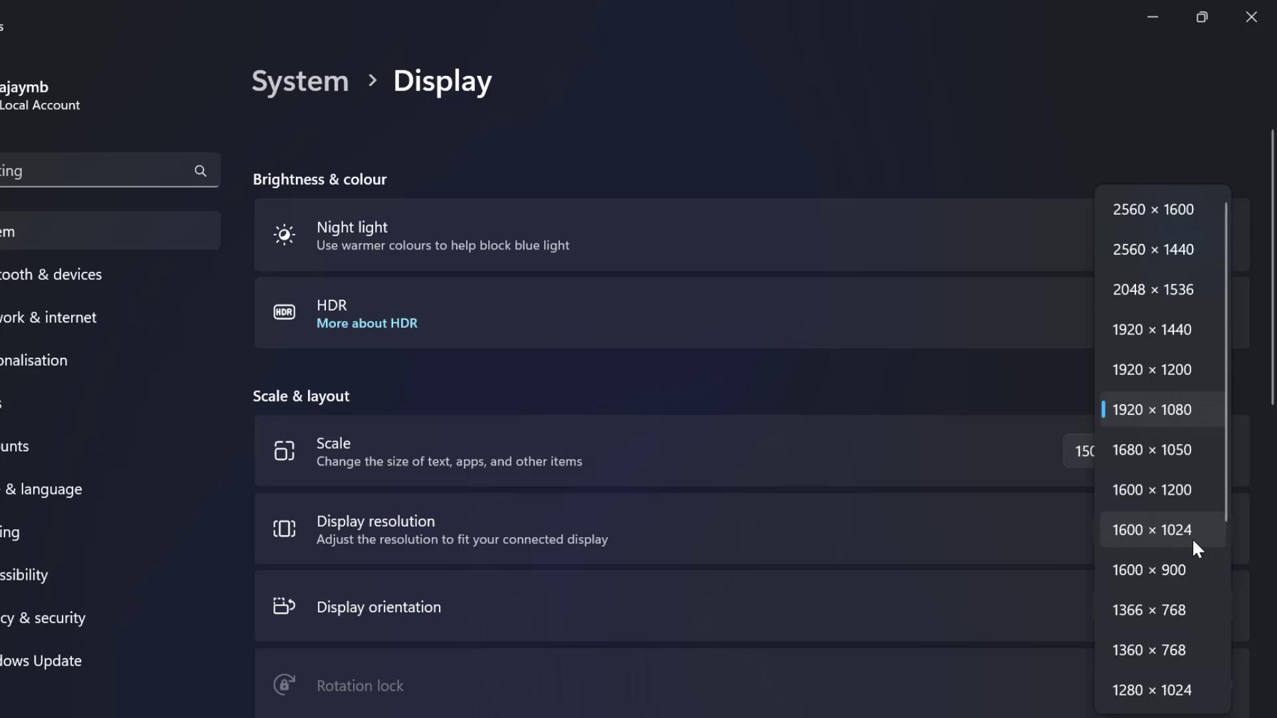
mouse_move(1171, 376)
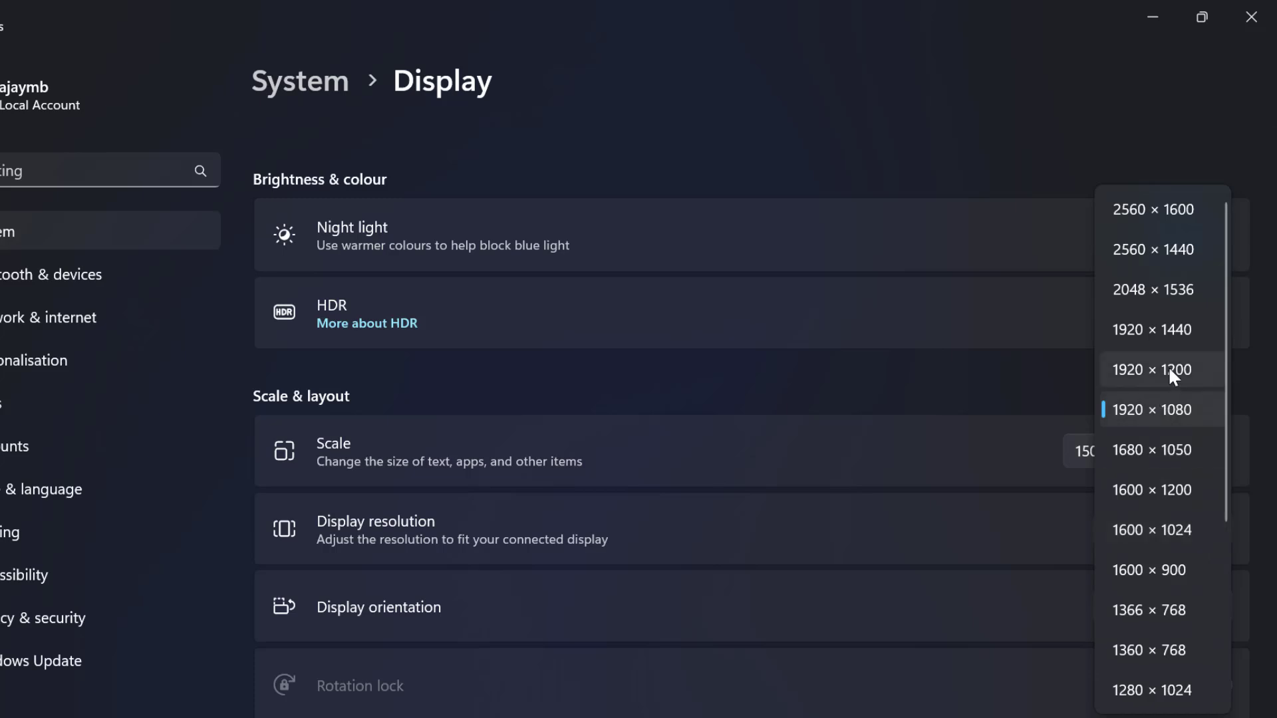
mouse_move(1167, 358)
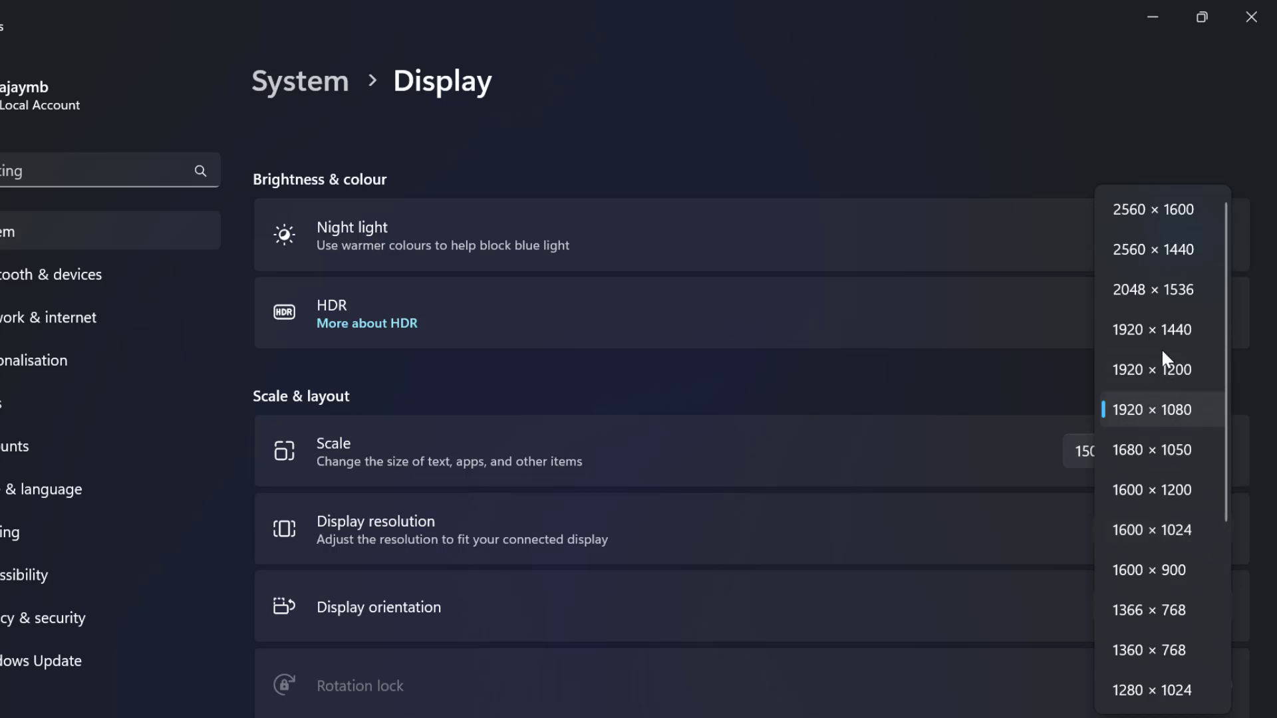
mouse_move(1169, 450)
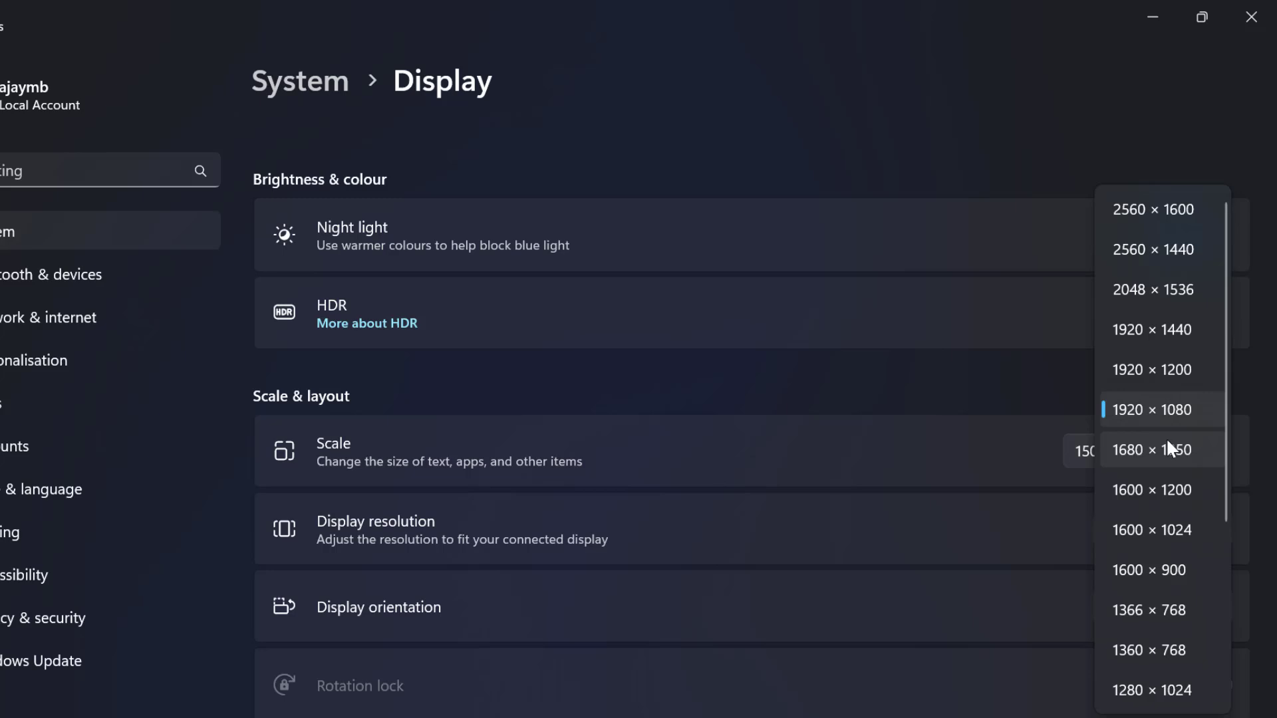
scroll("down", 3)
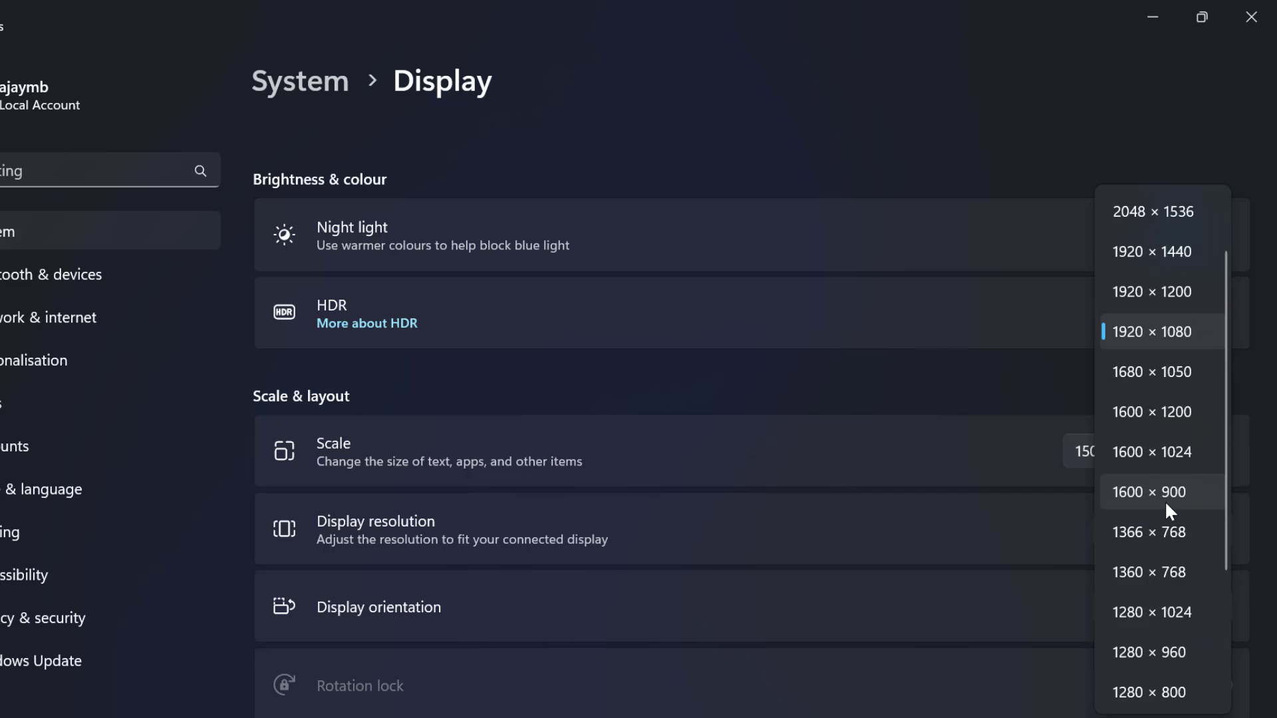
scroll("down", 3)
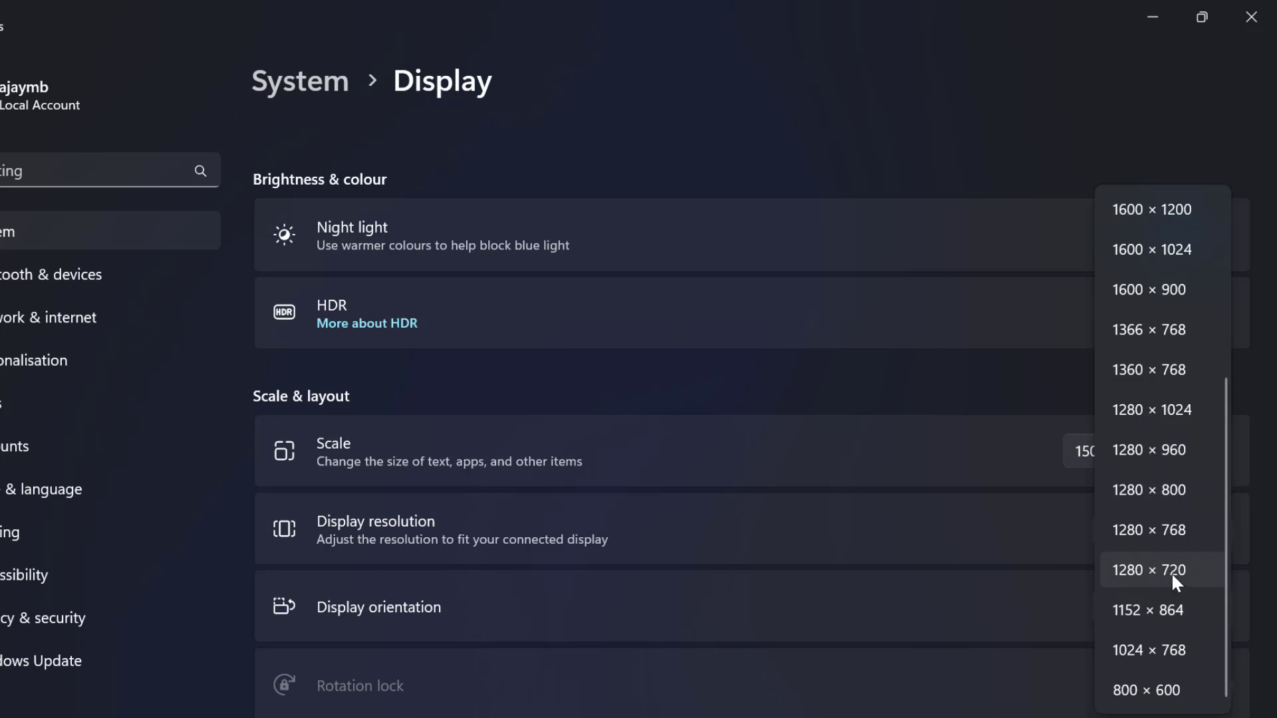
left_click(1148, 569)
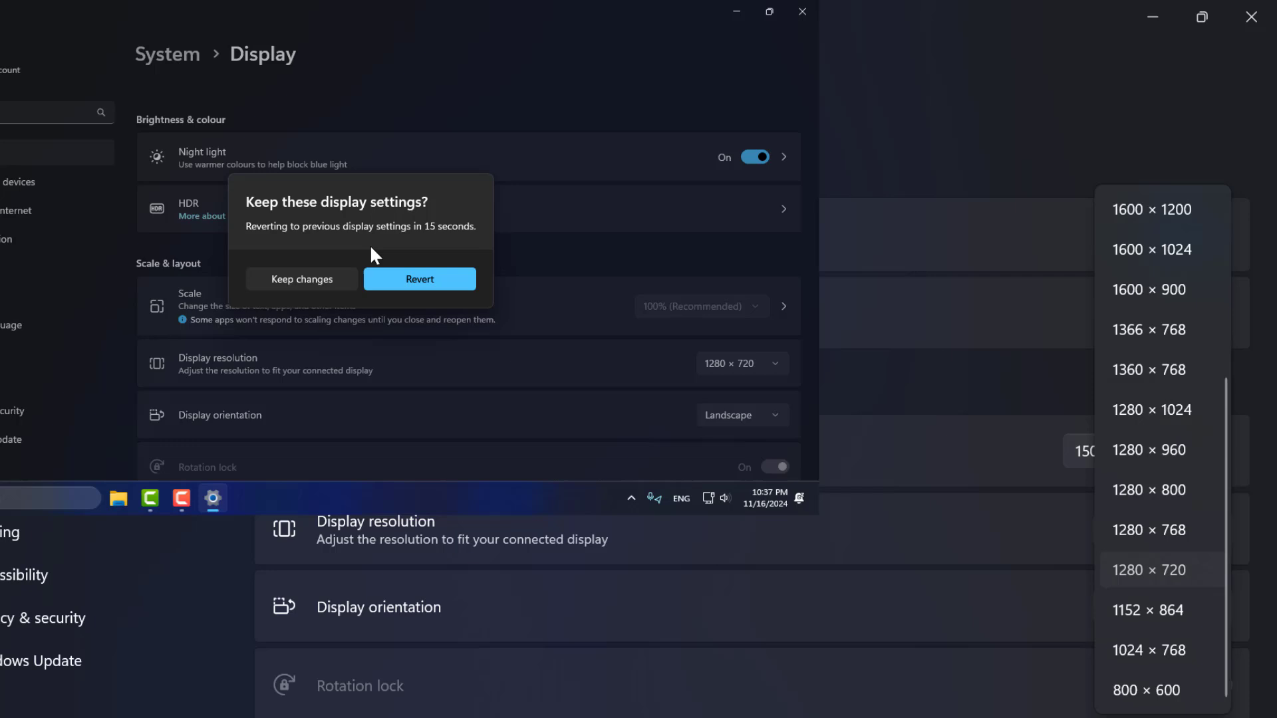
left_click(301, 278)
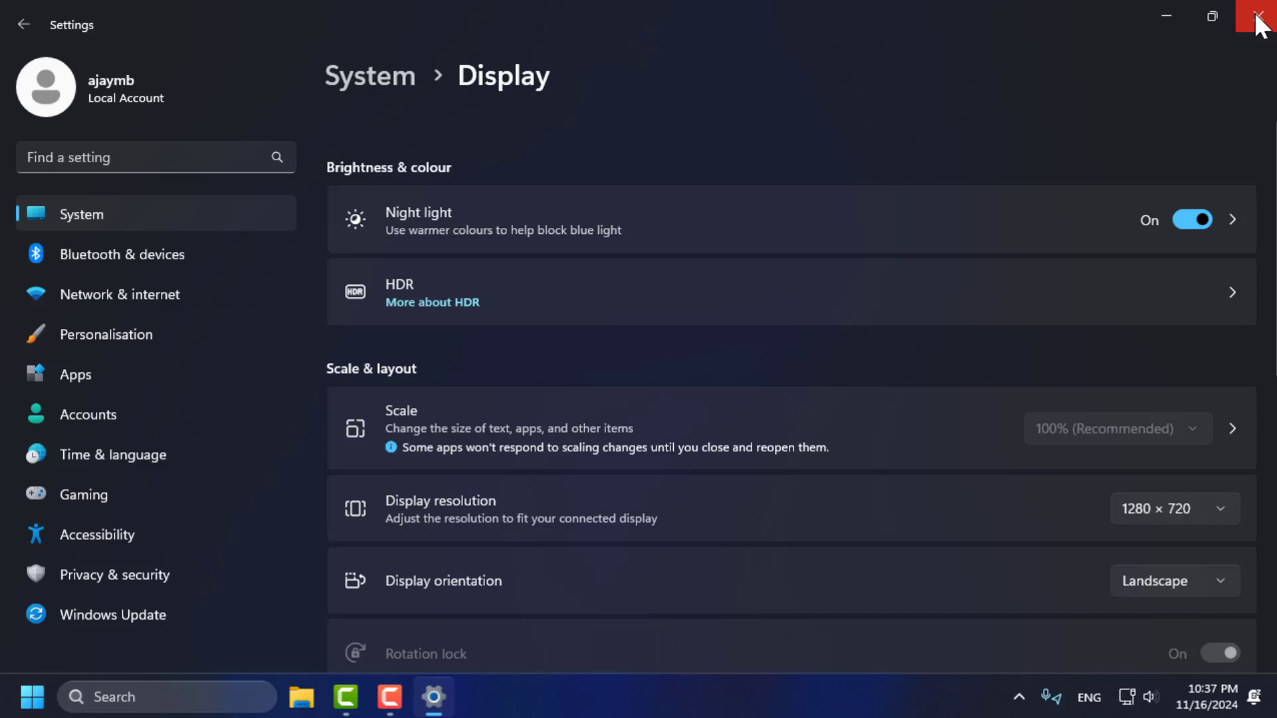
left_click(1261, 16)
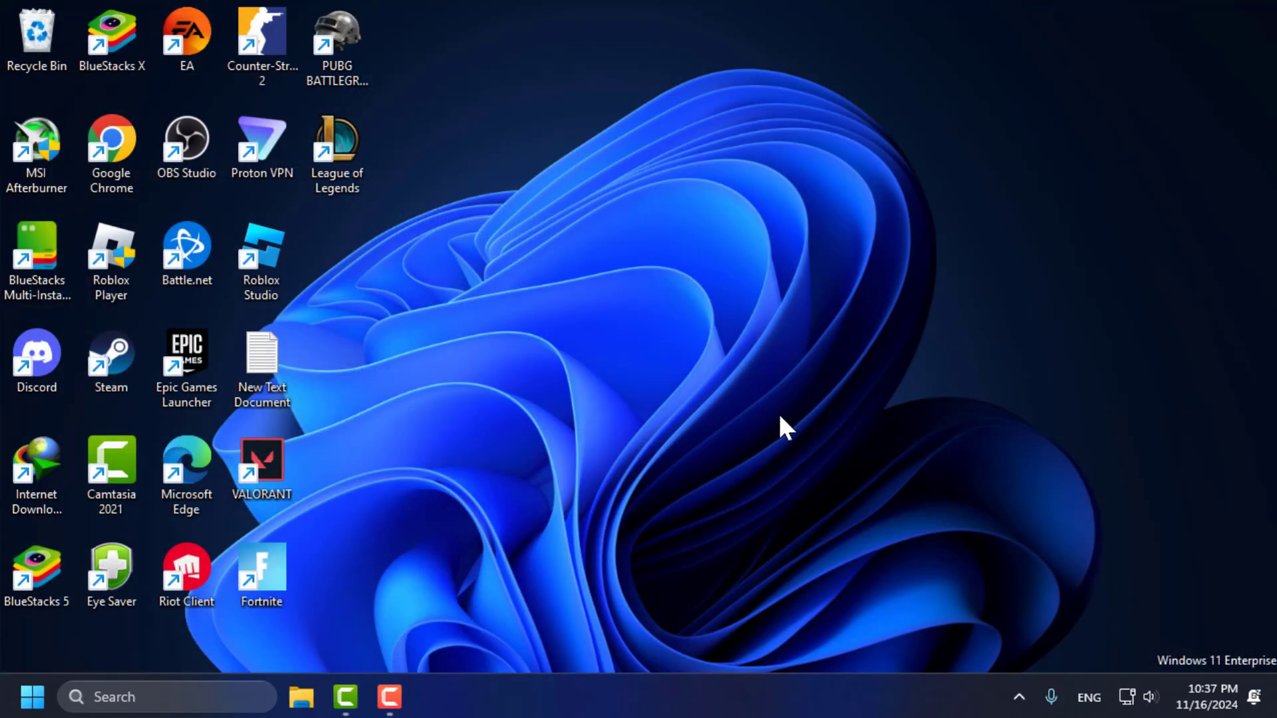